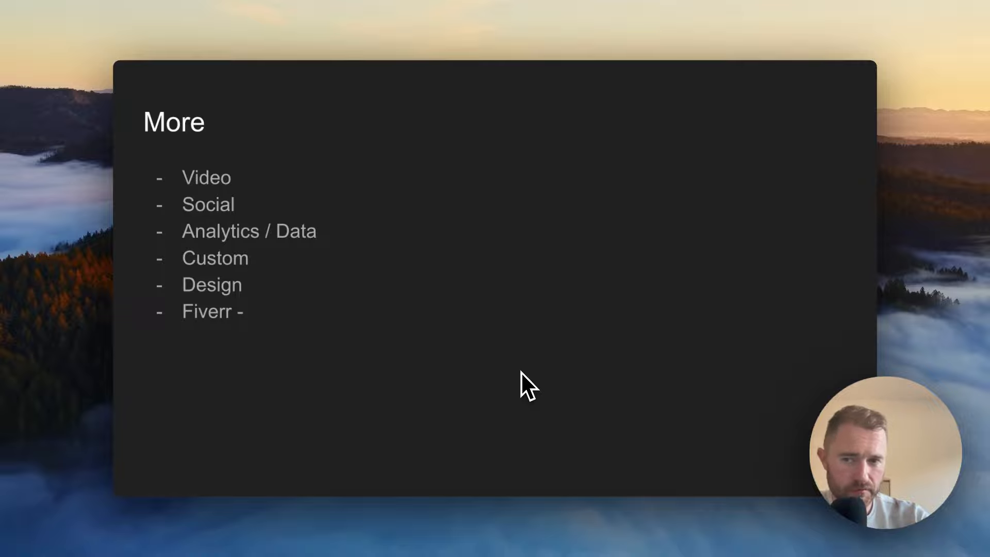
pyautogui.moveTo(264, 340)
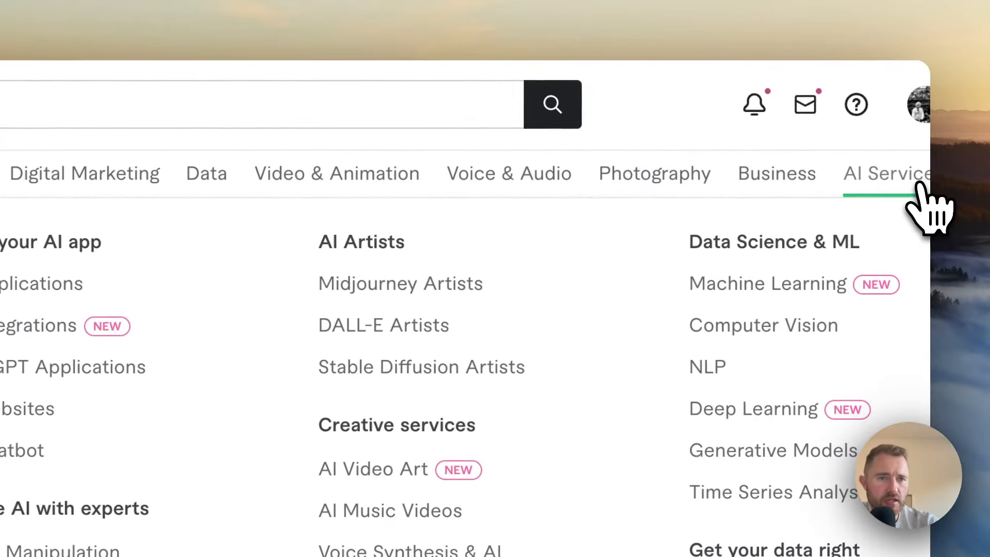
# Show Fiverr's AI Services category page with subcategories like AI Applications and Midjourney Artists.
pyautogui.click(884, 173)
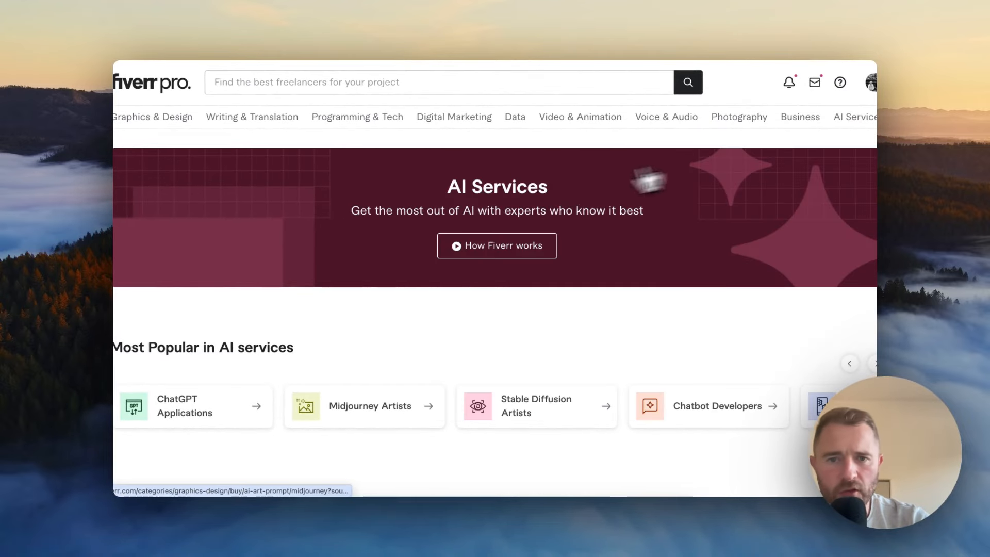
pyautogui.moveTo(855, 116)
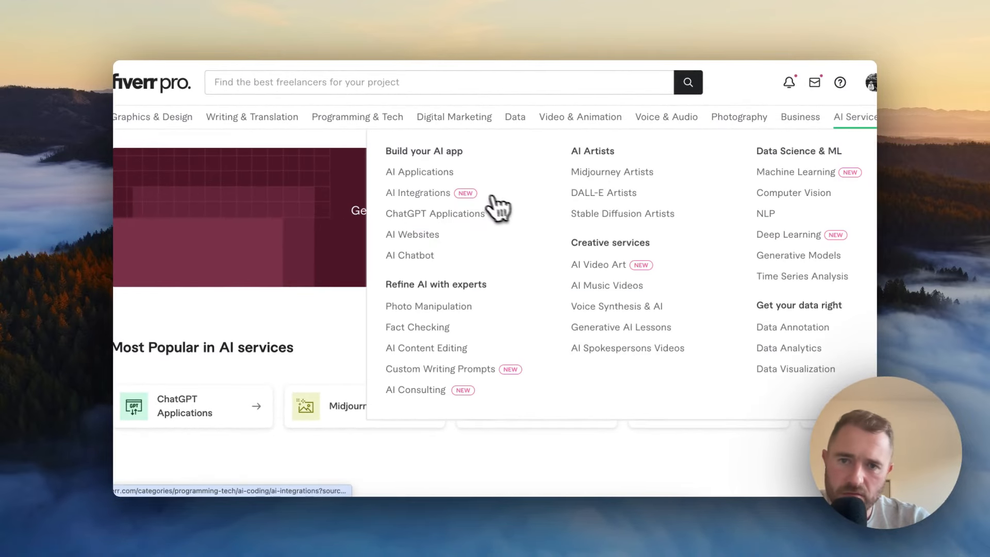
pyautogui.moveTo(416, 390)
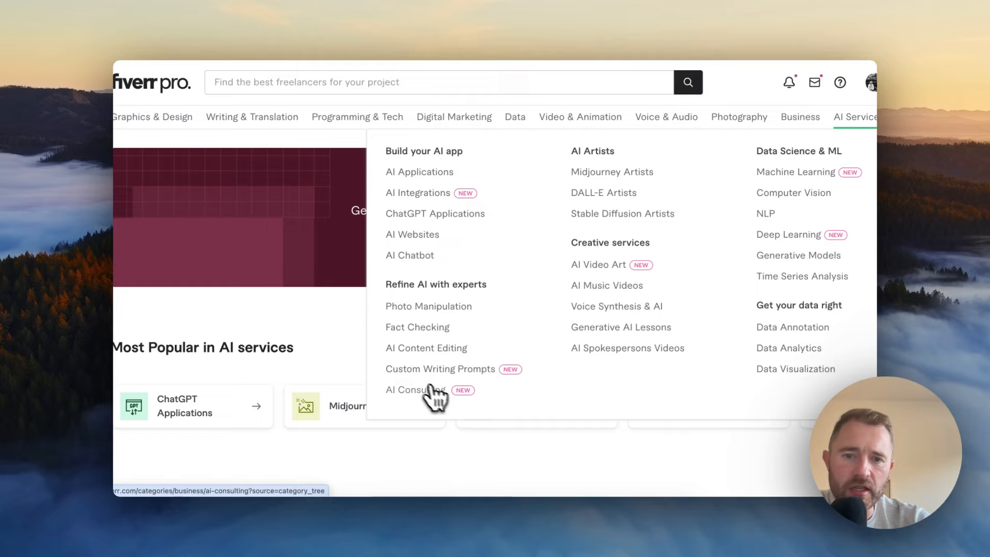
pyautogui.moveTo(612, 235)
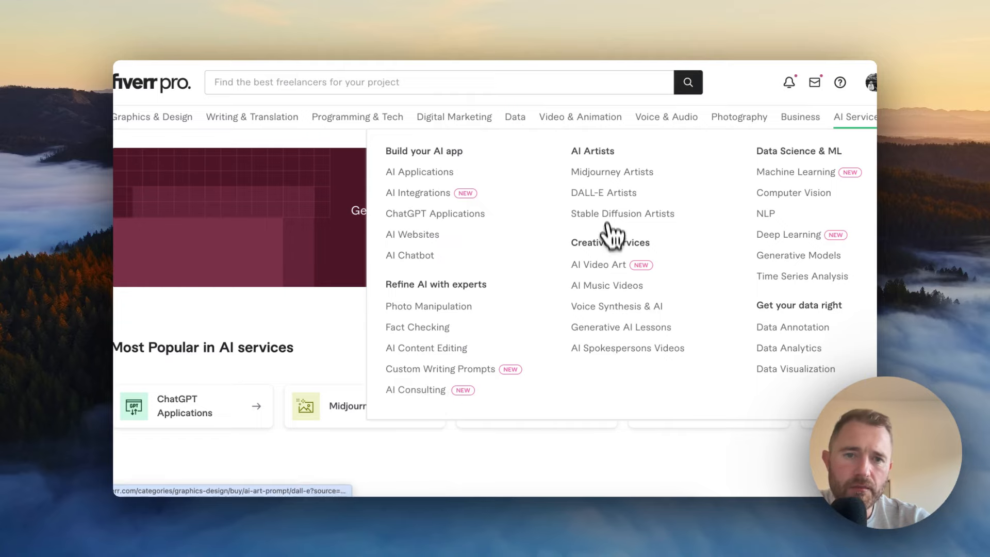
pyautogui.moveTo(817, 280)
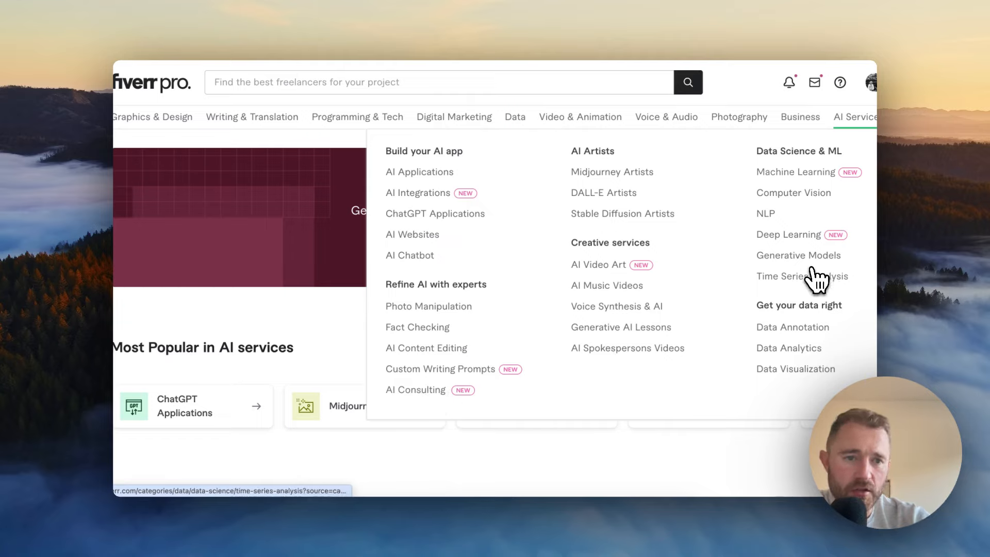
pyautogui.moveTo(622, 192)
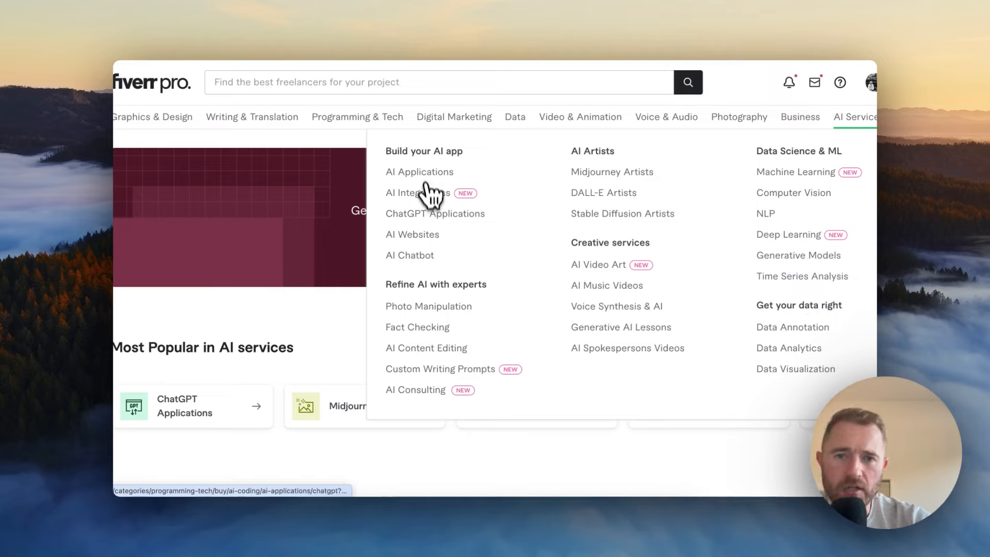
pyautogui.moveTo(411, 234)
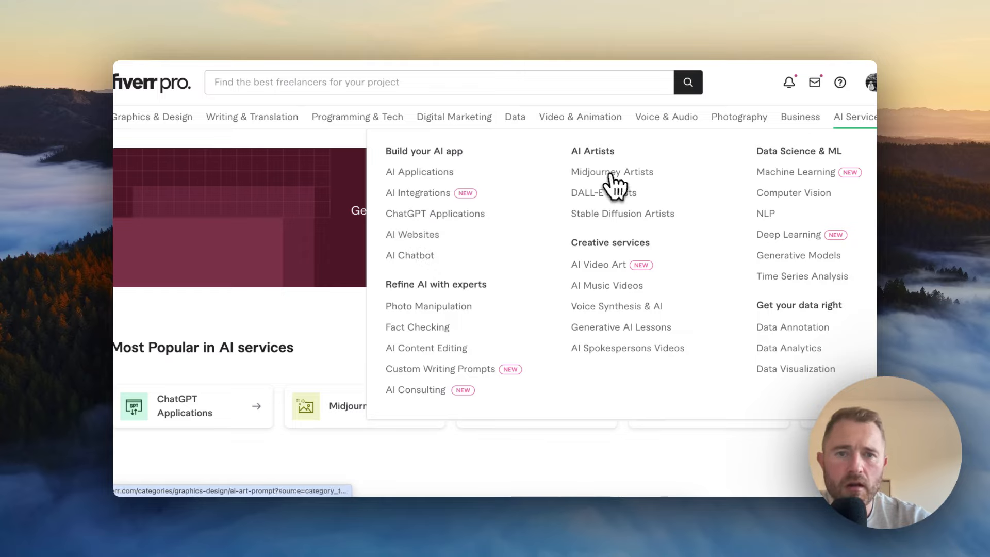
pyautogui.moveTo(567, 291)
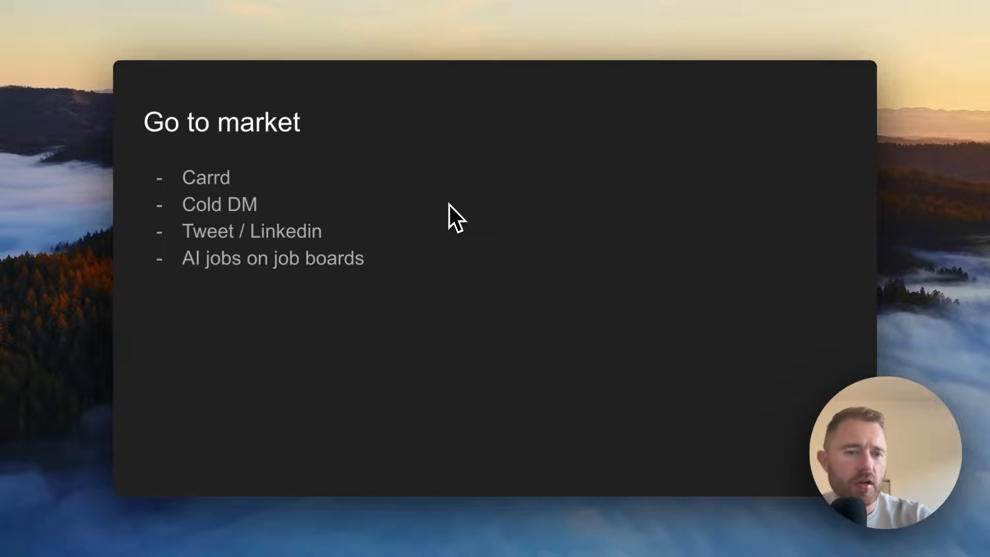
pyautogui.moveTo(367, 405)
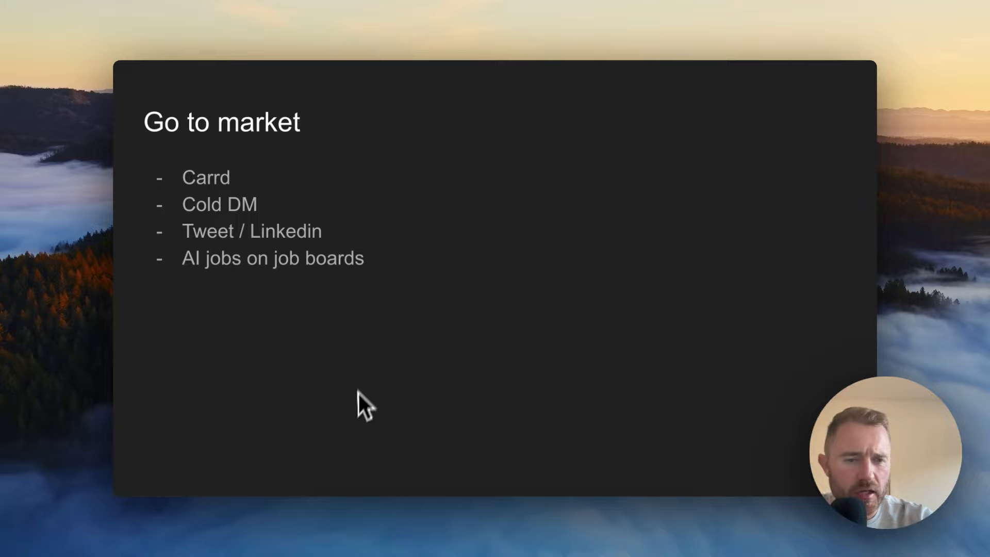